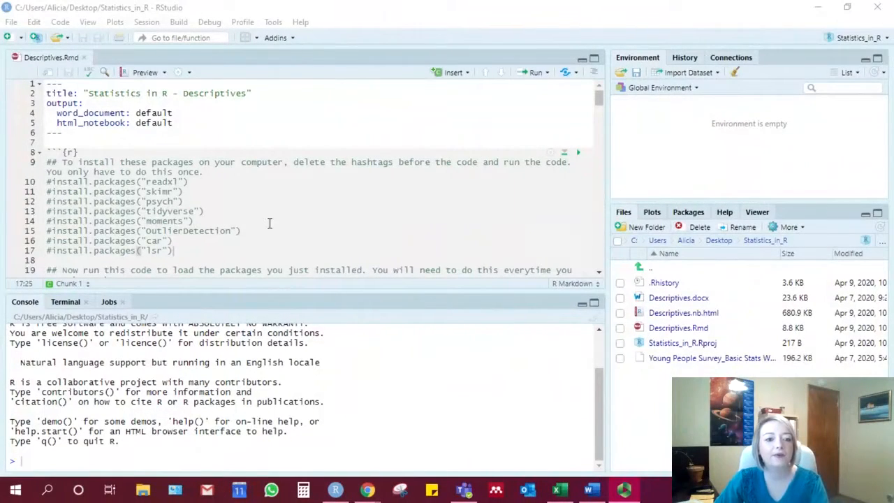
# - Uncomment the install lines for readxl through OutlierDetection in the first chunk
pyautogui.scroll(-3)
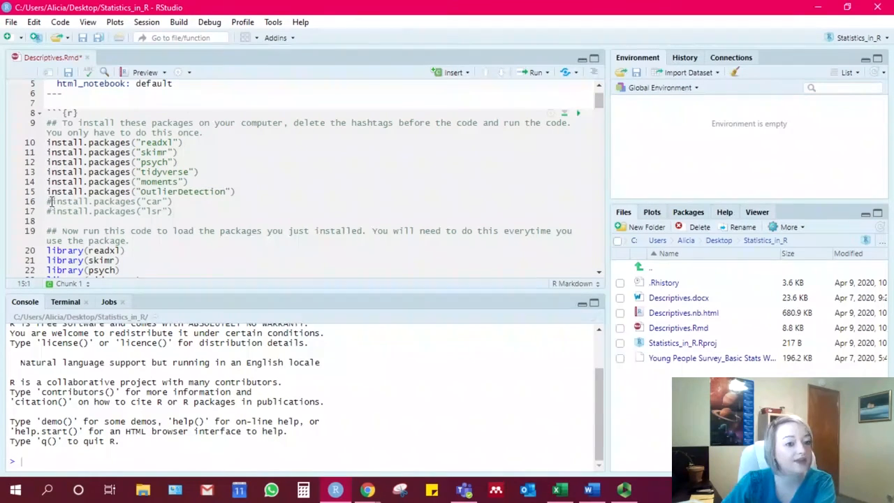
# - Uncomment the car and lsr lines and run all eight install.packages lines
pyautogui.click(53, 207)
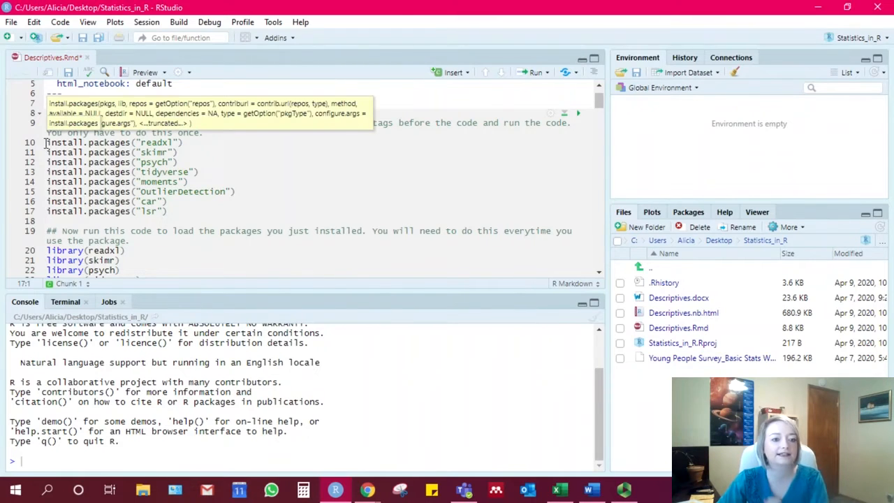
pyautogui.moveTo(47, 142); pyautogui.dragTo(168, 211)
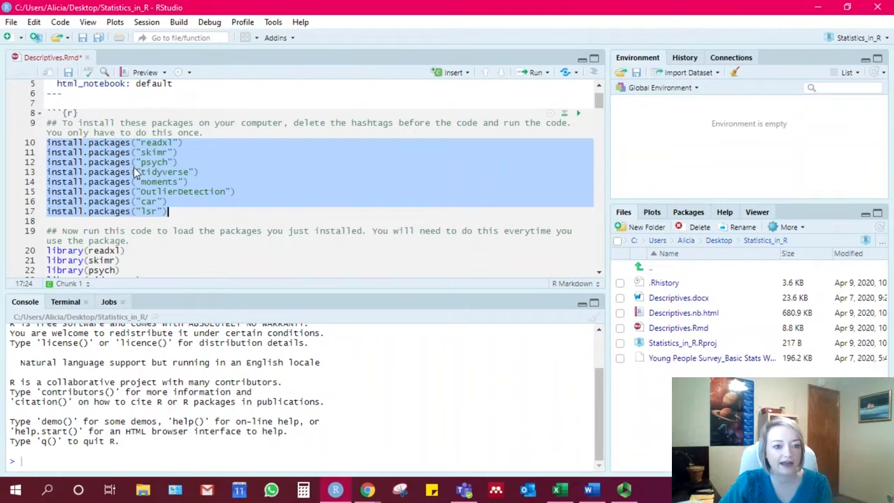
pyautogui.click(185, 142)
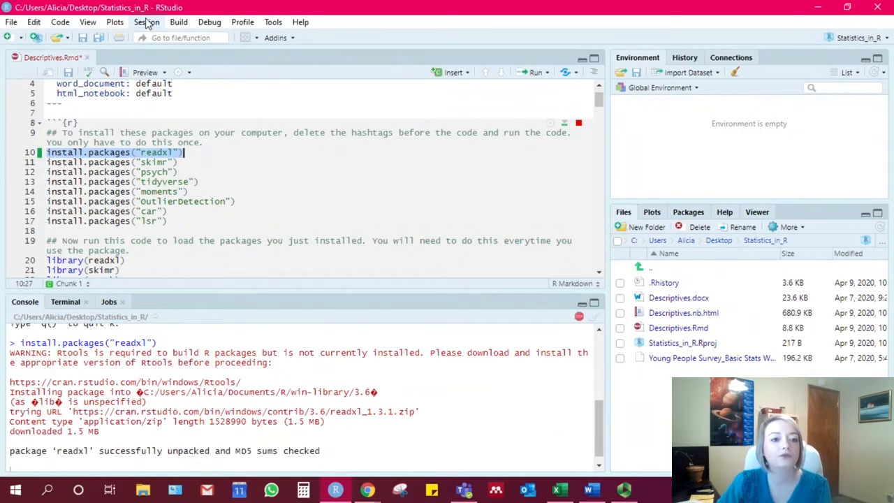
# - Check the Session menu while the readxl install finishes in the console
pyautogui.click(146, 23)
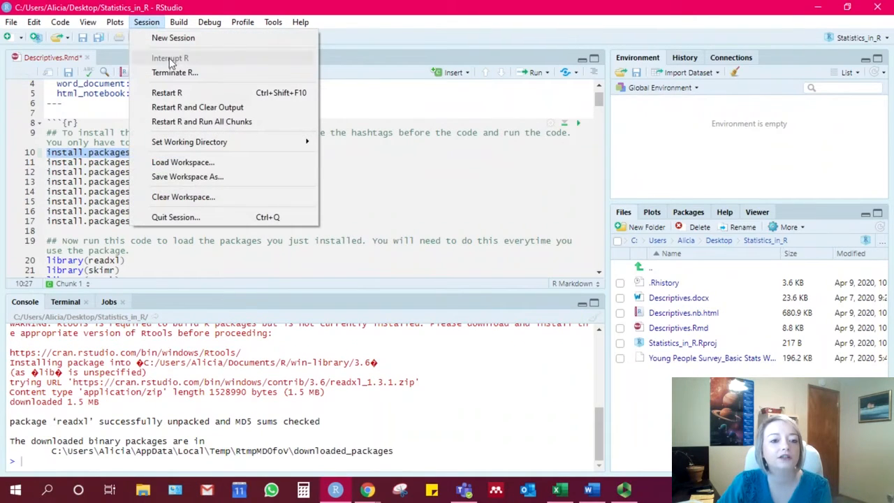
pyautogui.moveTo(156, 55)
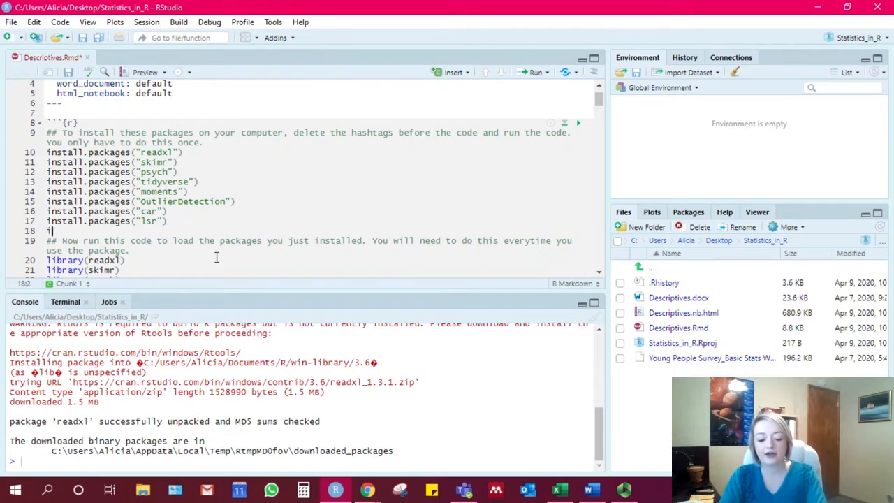
# - Add an install.packages("nameofdependency") placeholder line below the lsr line
pyautogui.write('install.packages')
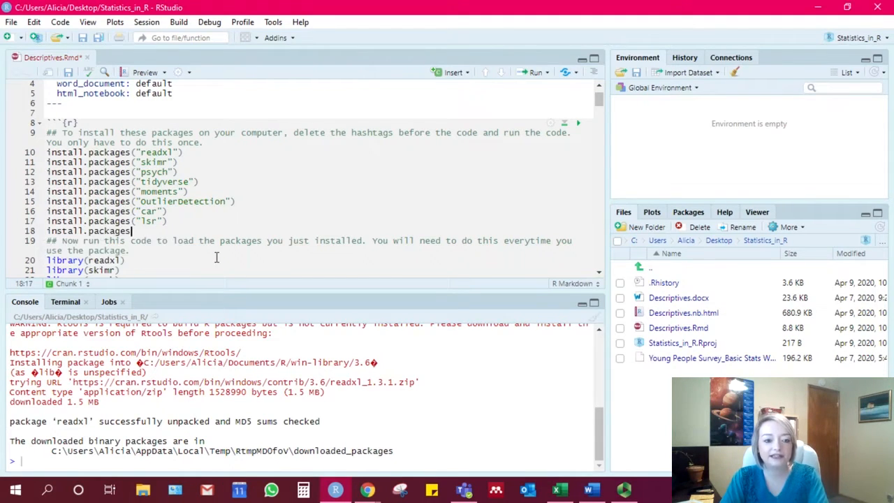
pyautogui.write('("')
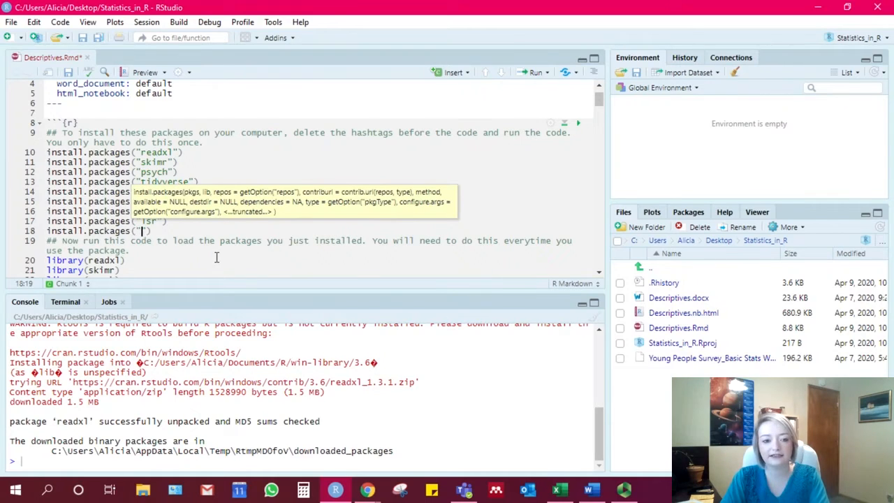
pyautogui.write('nameofdepenency')
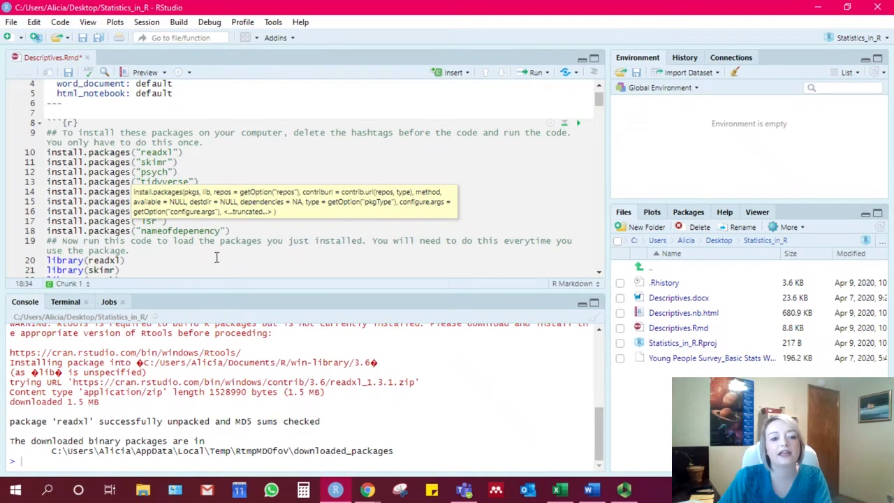
pyautogui.moveTo(712, 225)
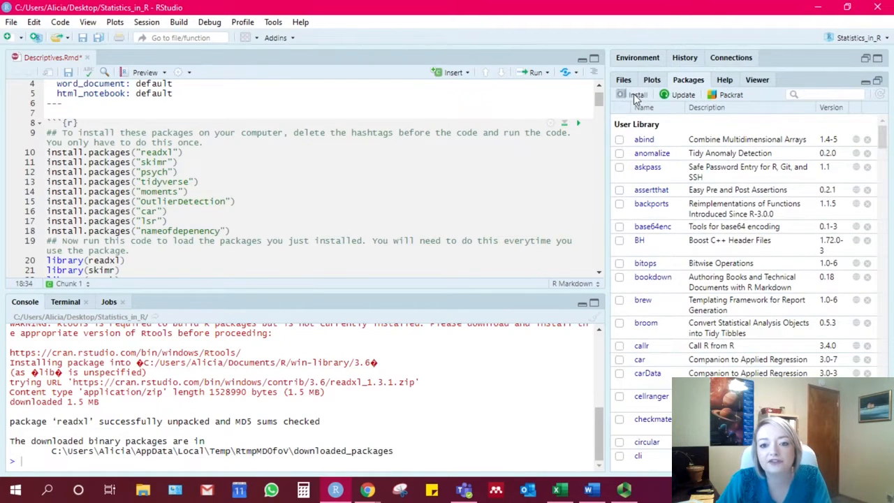
# - Review the Install Packages dialog, cancel it, and restore the normal pane layout
pyautogui.click(633, 95)
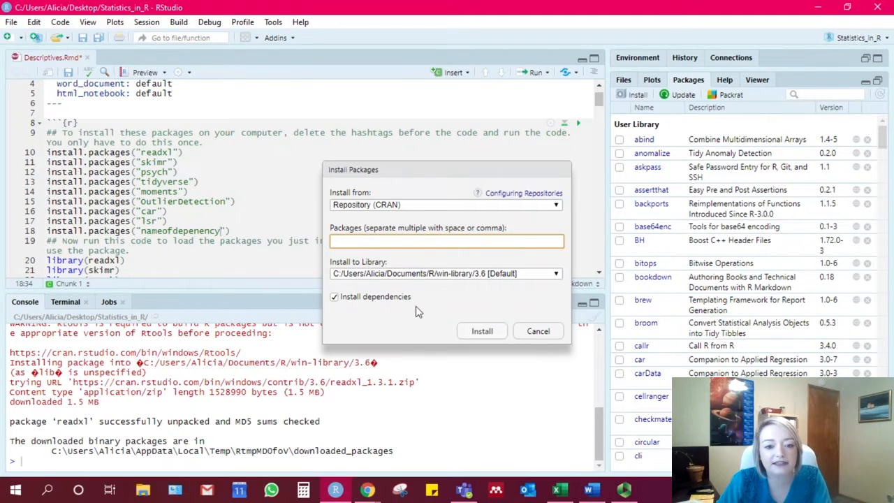
pyautogui.moveTo(419, 313)
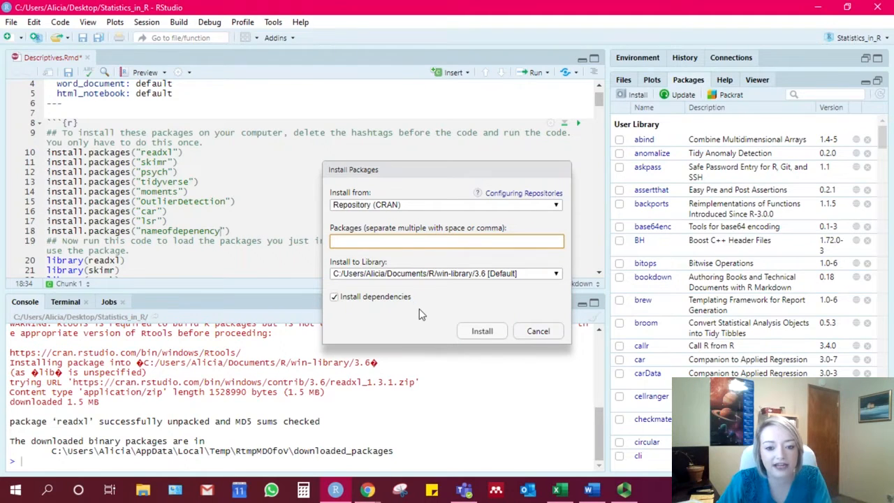
pyautogui.moveTo(572, 286)
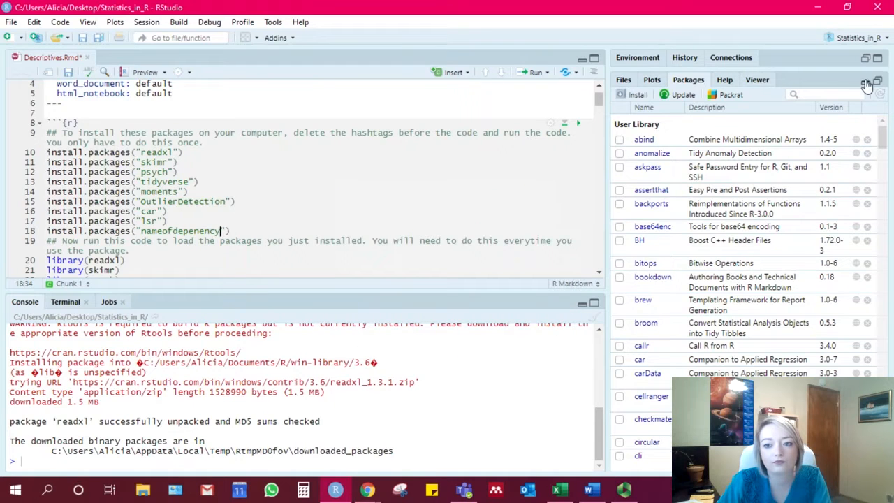
pyautogui.click(636, 58)
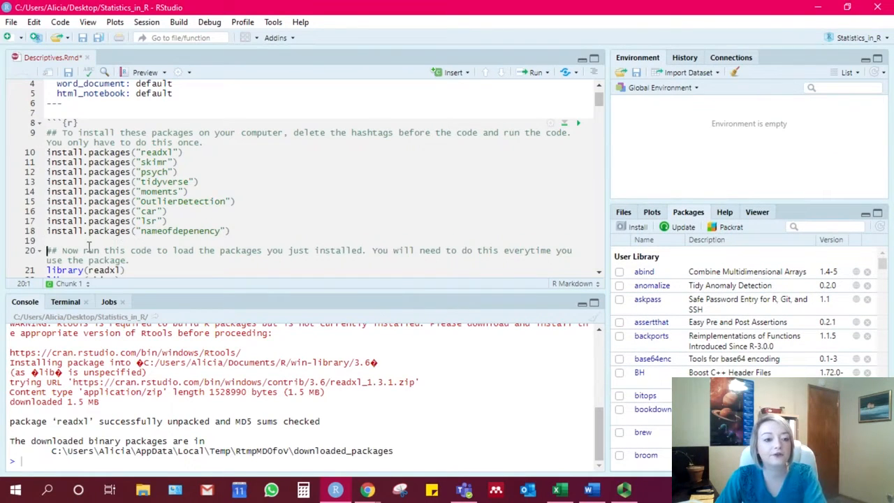
pyautogui.moveTo(313, 222)
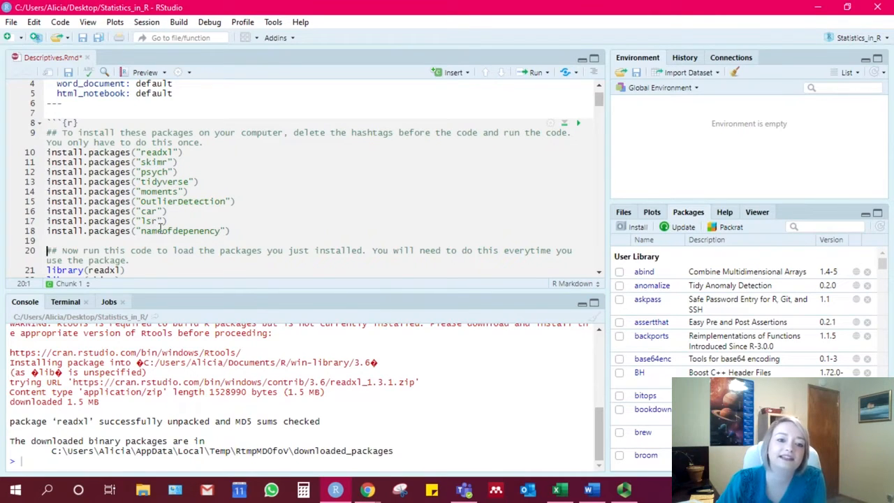
# - Run the seven library() lines, loading readxl through car with their messages beneath the chunk
pyautogui.scroll(-3)
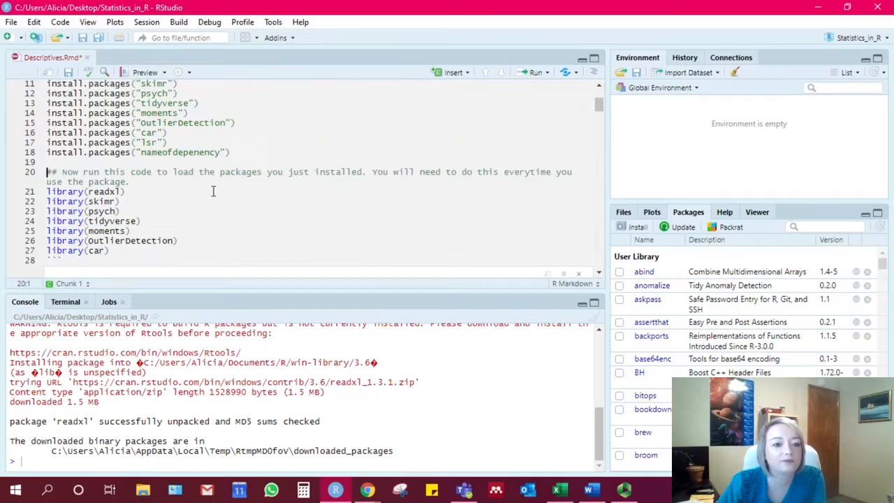
pyautogui.scroll(3)
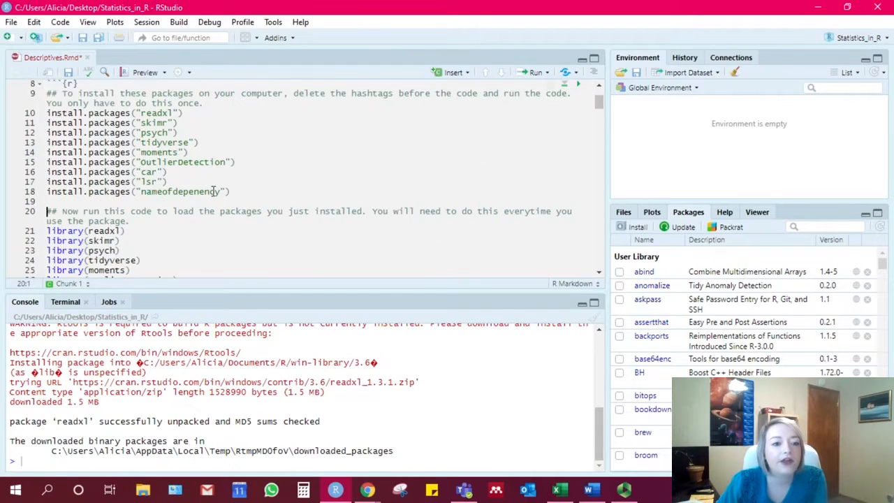
pyautogui.scroll(-3)
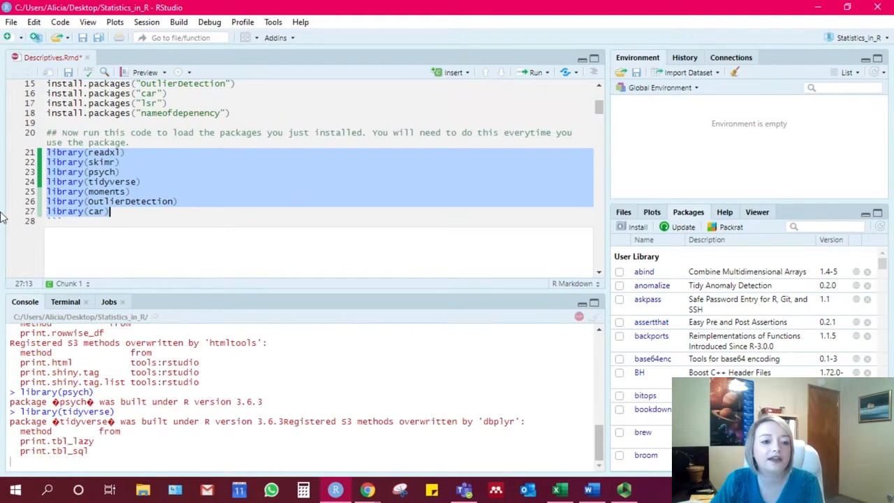
pyautogui.scroll(-3)
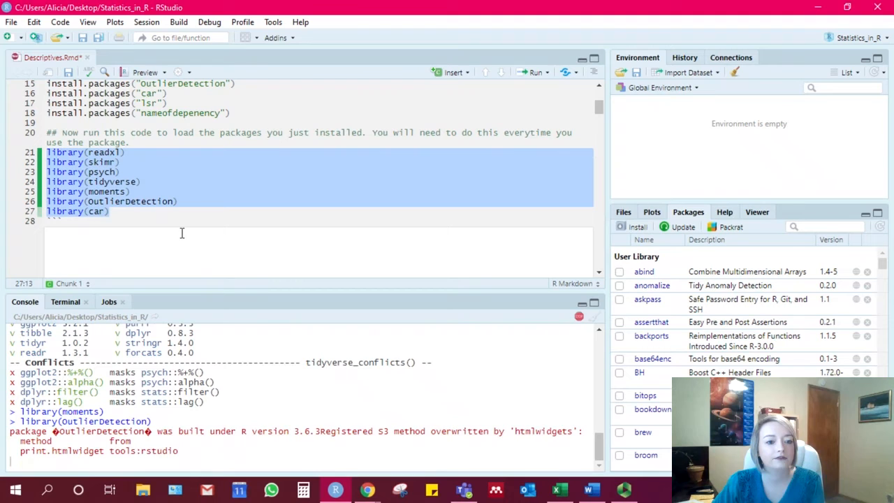
pyautogui.click(532, 73)
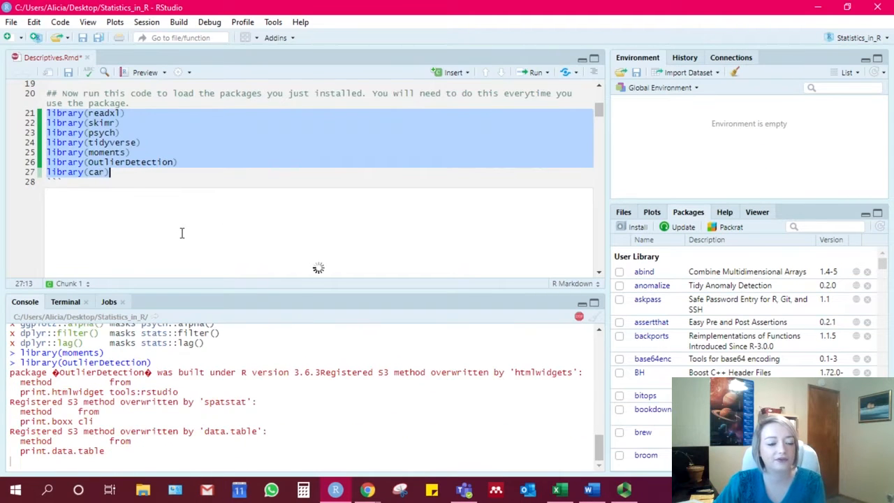
pyautogui.click(534, 72)
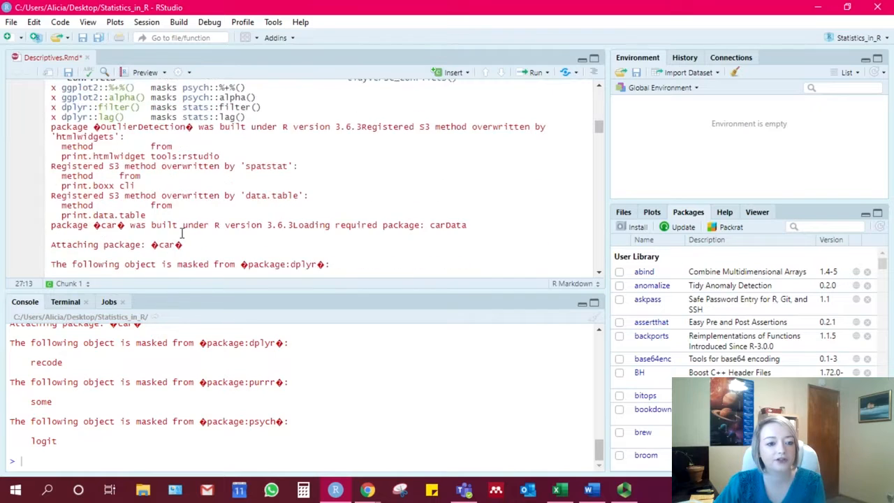
pyautogui.scroll(-3)
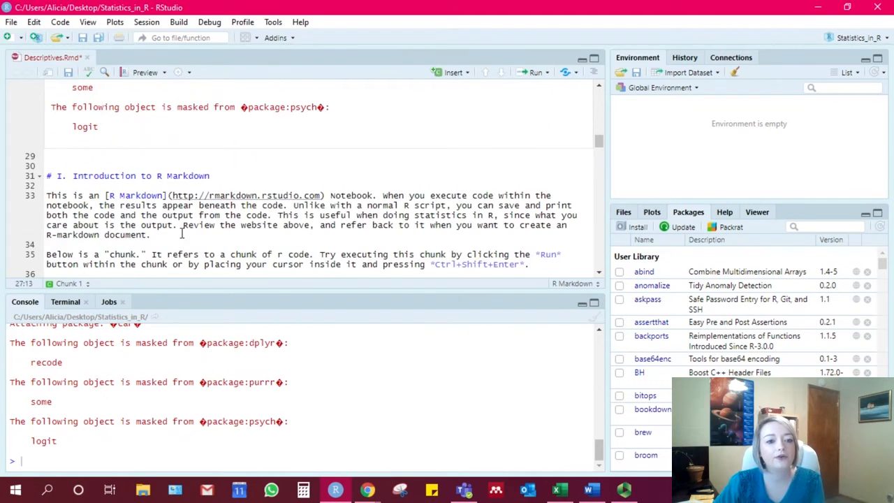
# - Run the plot(cars) chunk to draw the dist-against-speed scatterplot inline
pyautogui.scroll(-3)
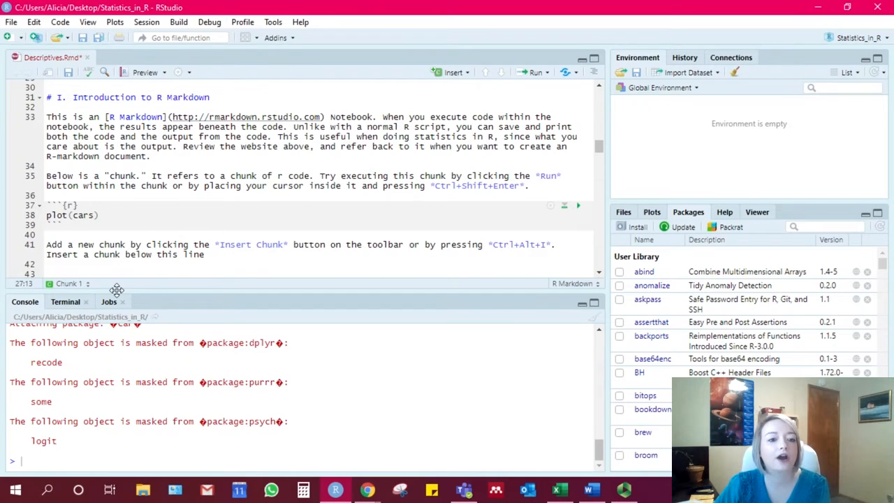
pyautogui.scroll(-3)
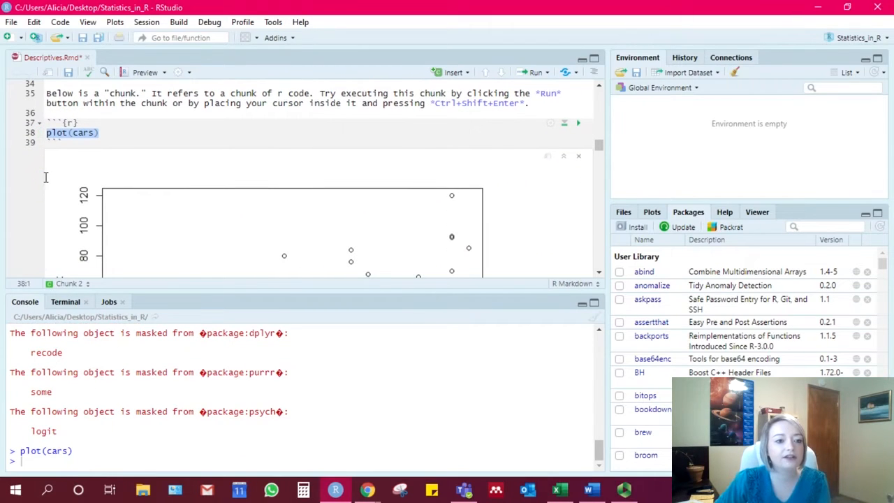
pyautogui.moveTo(201, 191)
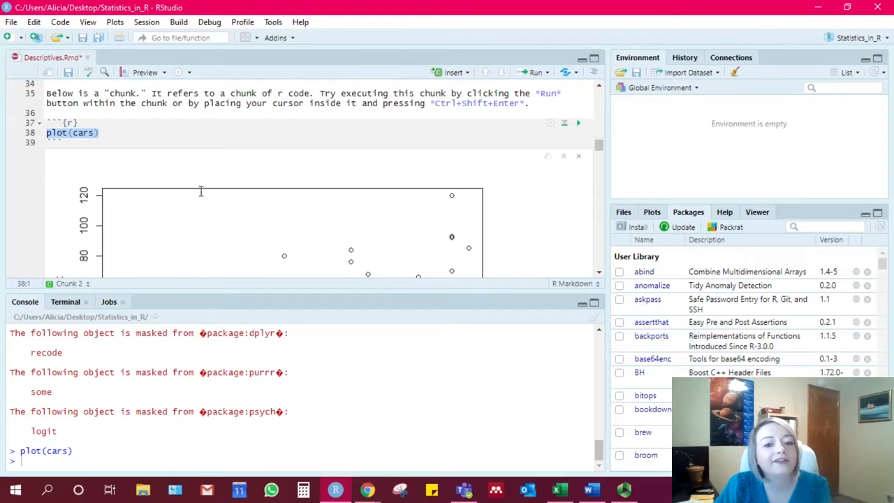
pyautogui.scroll(3)
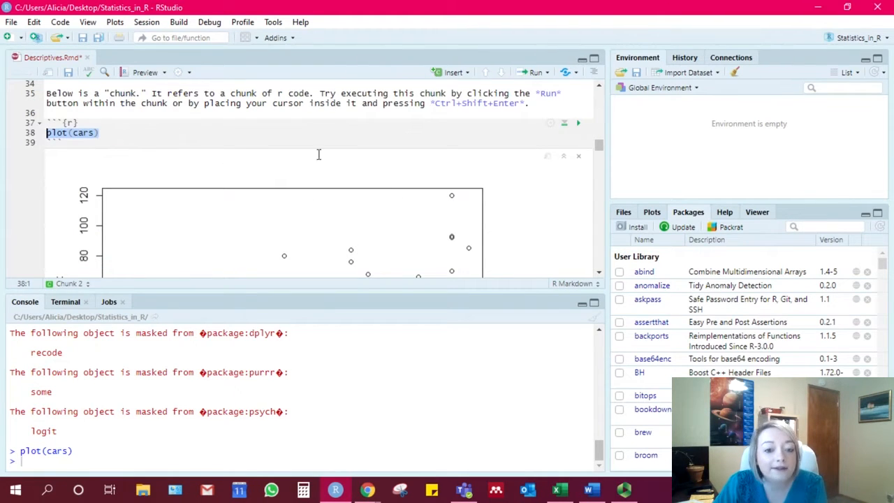
pyautogui.scroll(-3)
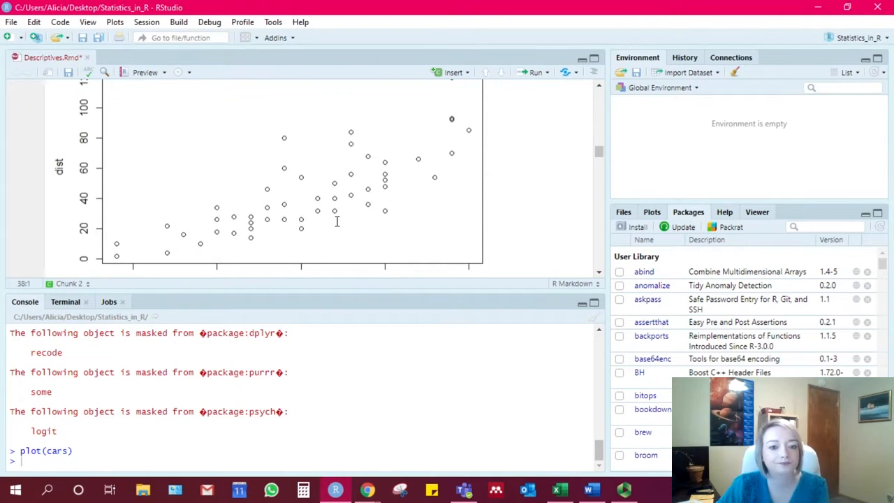
pyautogui.moveTo(459, 213)
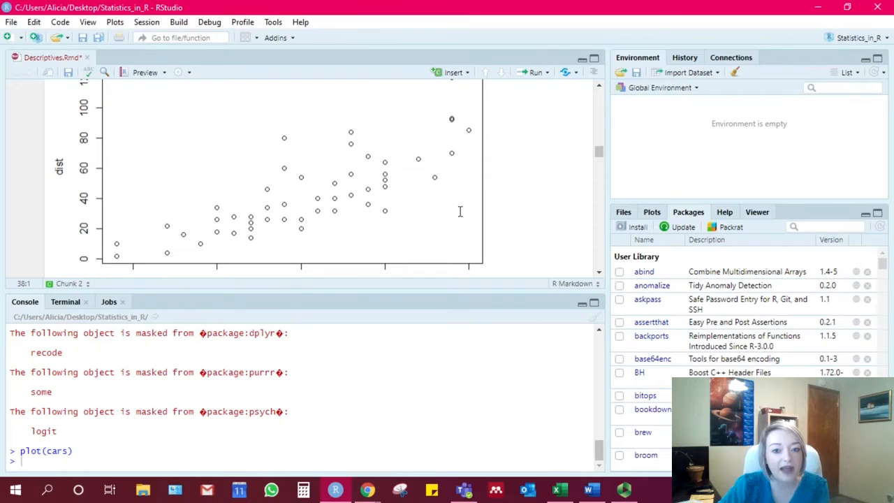
pyautogui.scroll(-3)
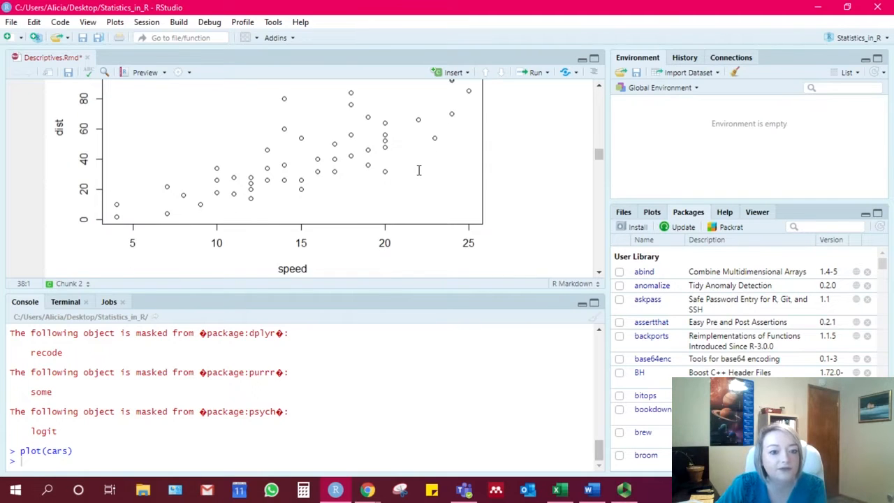
pyautogui.scroll(-3)
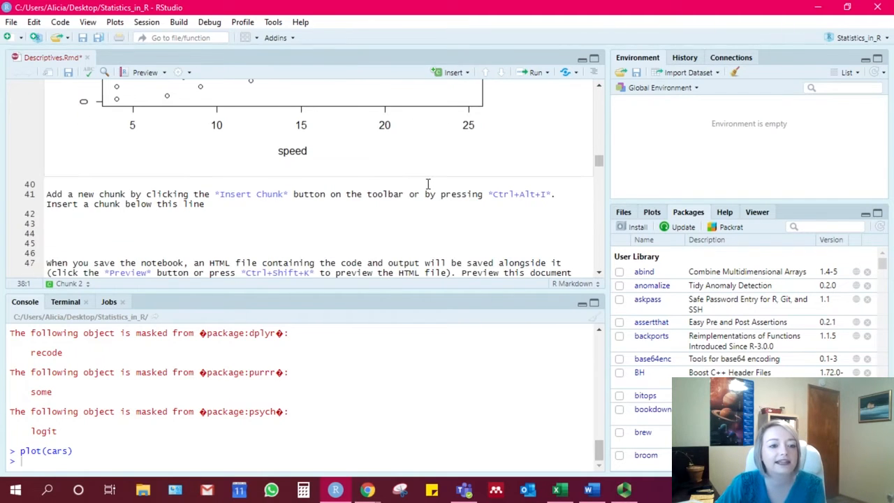
# - Insert two empty R chunks below the 'Insert a chunk below this line' instruction
pyautogui.scroll(-3)
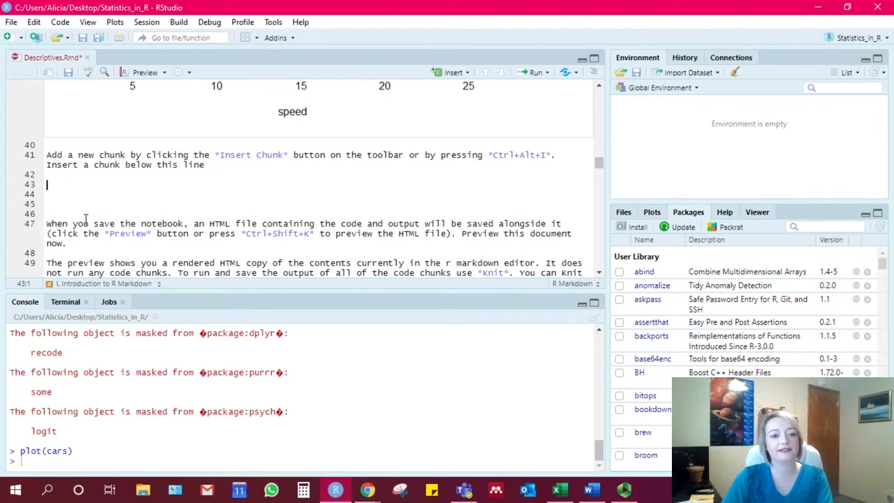
pyautogui.moveTo(461, 59)
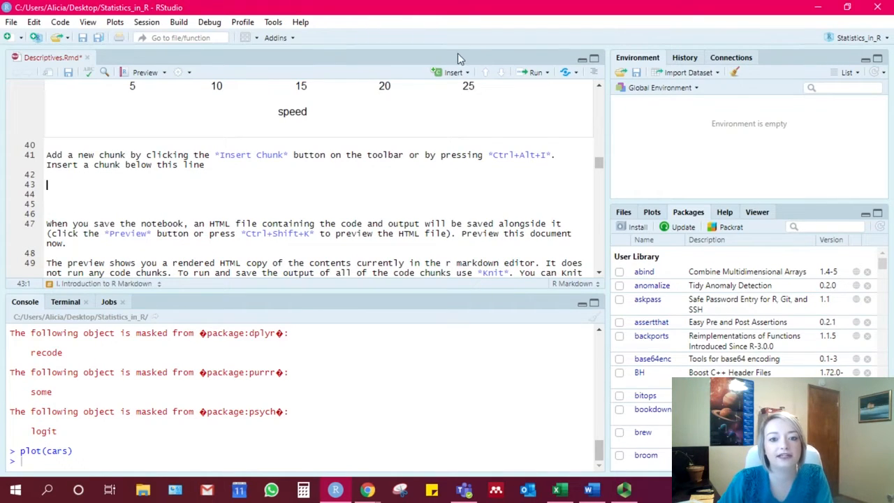
pyautogui.click(452, 73)
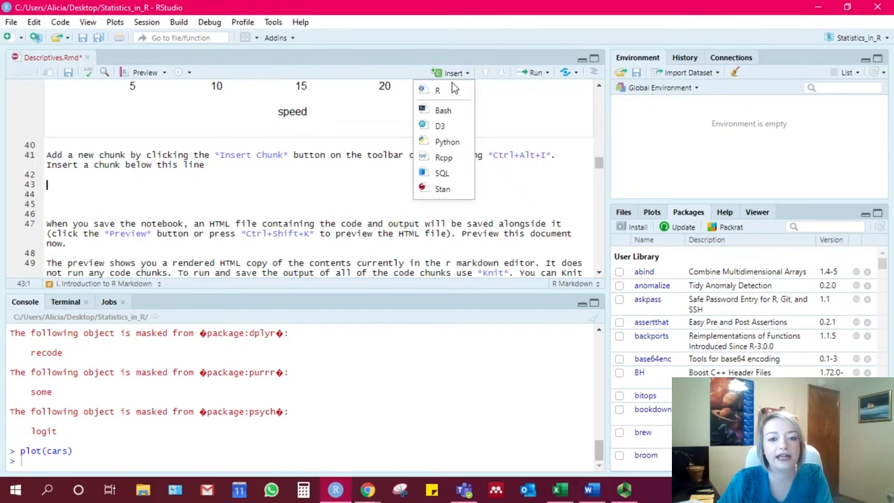
pyautogui.click(437, 89)
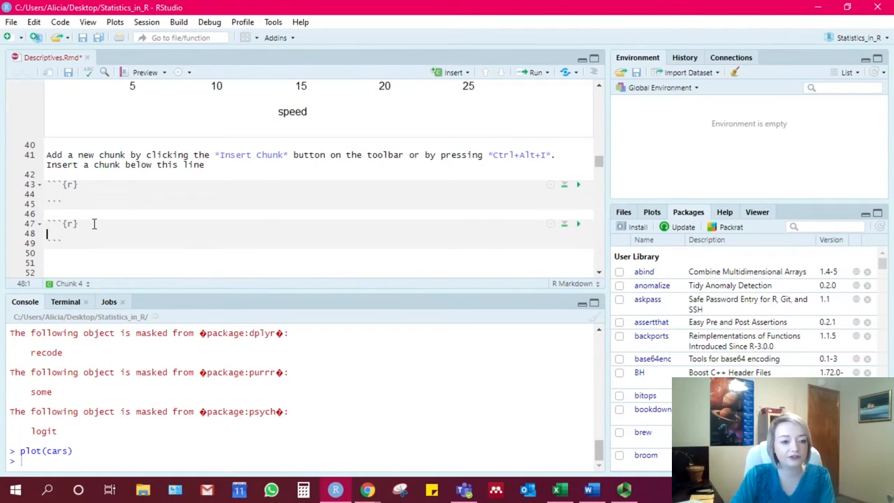
pyautogui.scroll(-3)
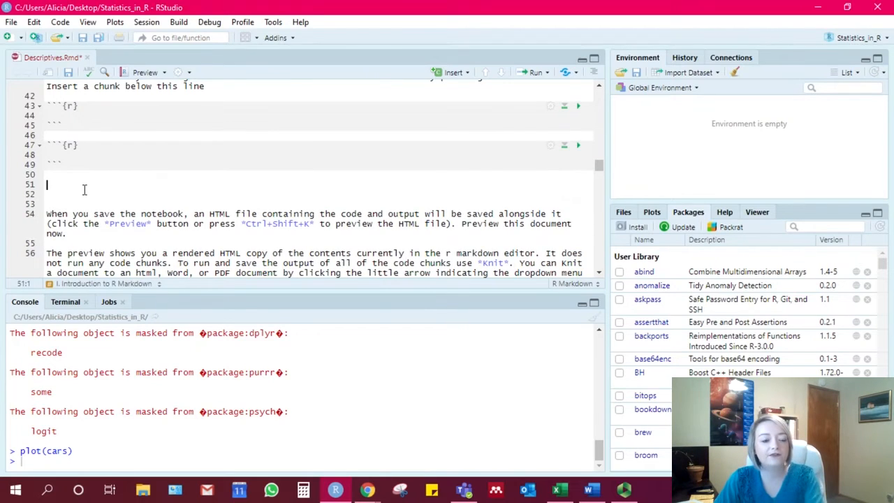
# - Write a third empty R chunk by hand with ```{r} and closing backticks
pyautogui.write('```')
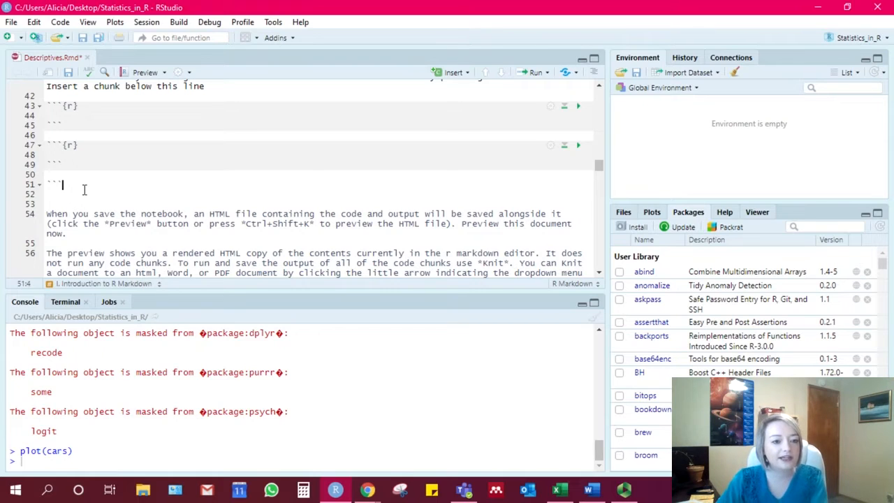
pyautogui.write('{')
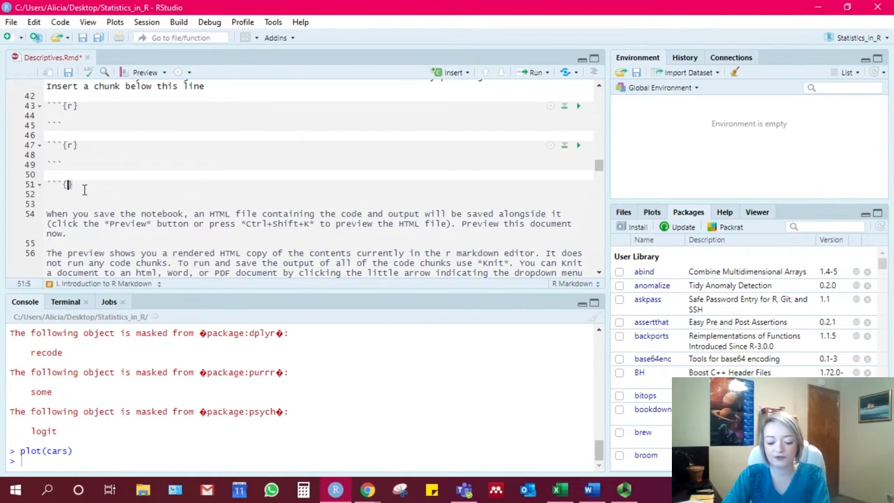
pyautogui.write('r}')
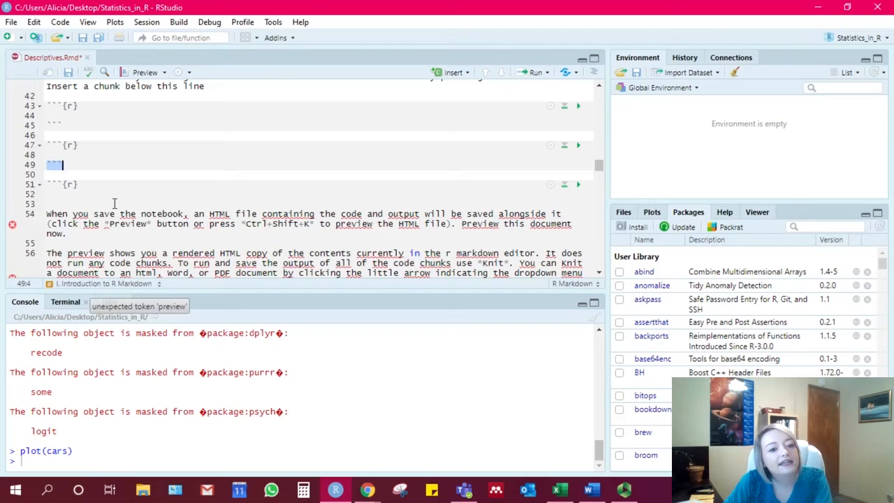
pyautogui.scroll(-3)
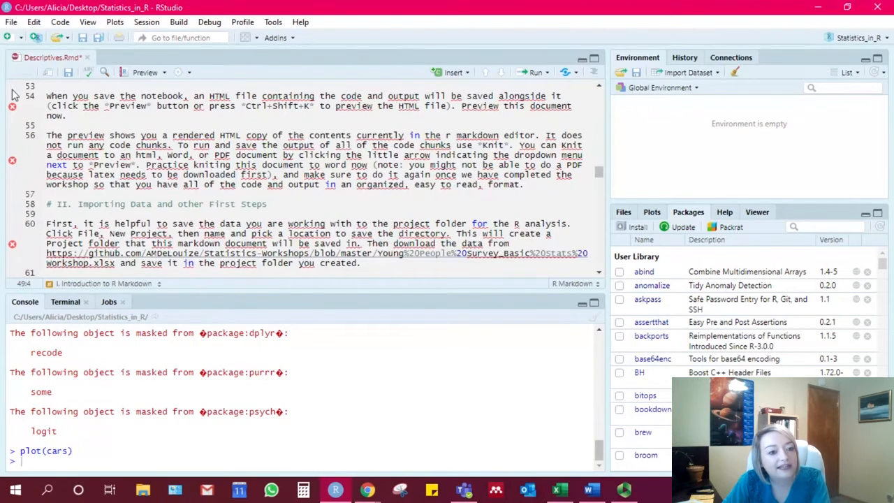
pyautogui.scroll(3)
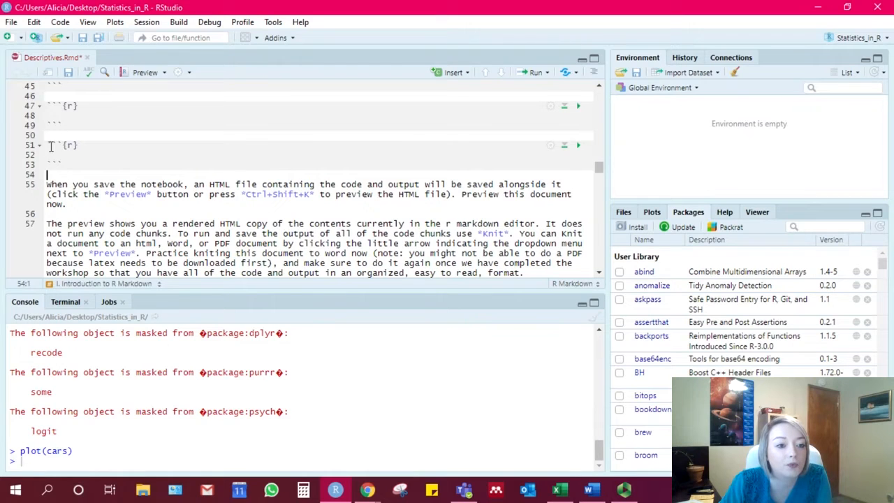
# - Save the notebook and knit it to HTML, hitting a CRAN mirror error
pyautogui.click(377, 155)
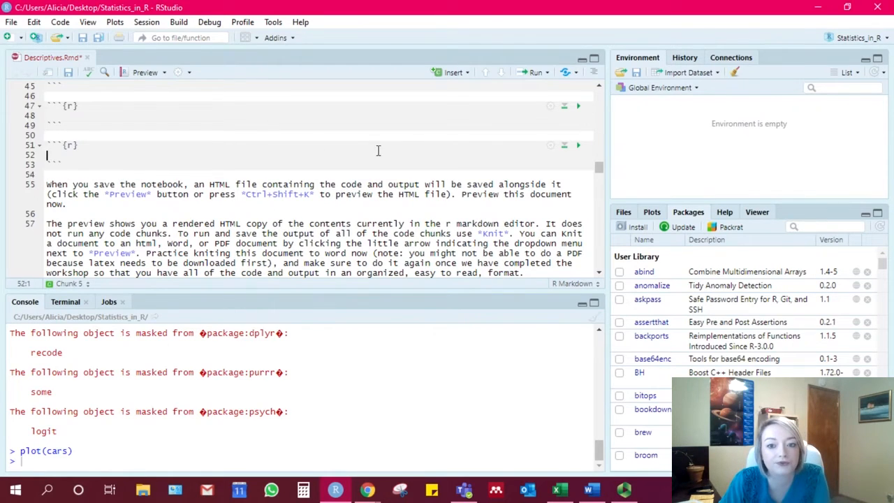
pyautogui.scroll(-3)
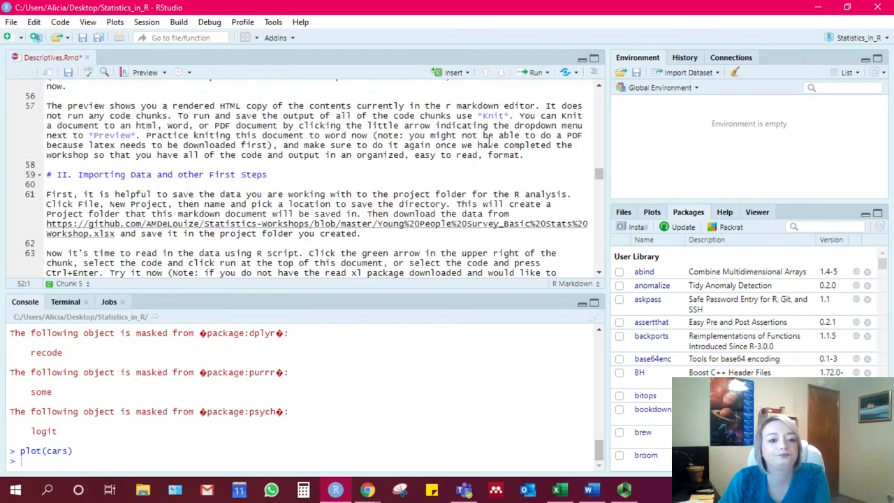
pyautogui.scroll(3)
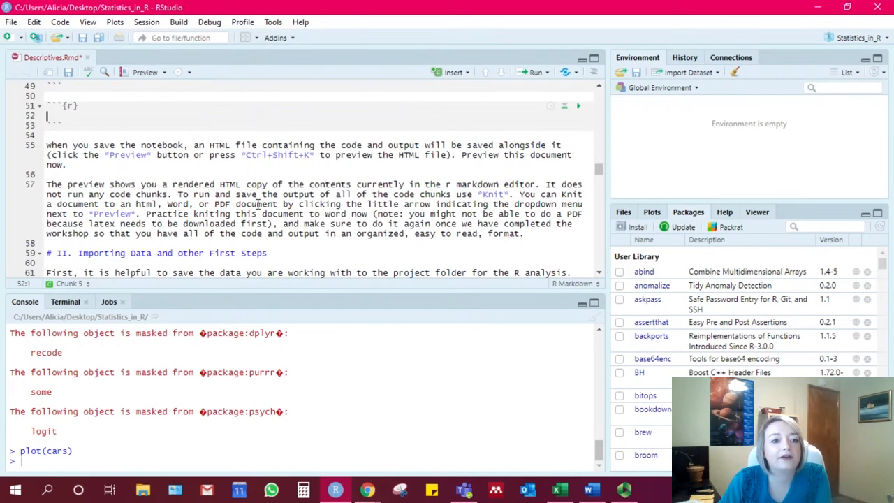
pyautogui.click(139, 72)
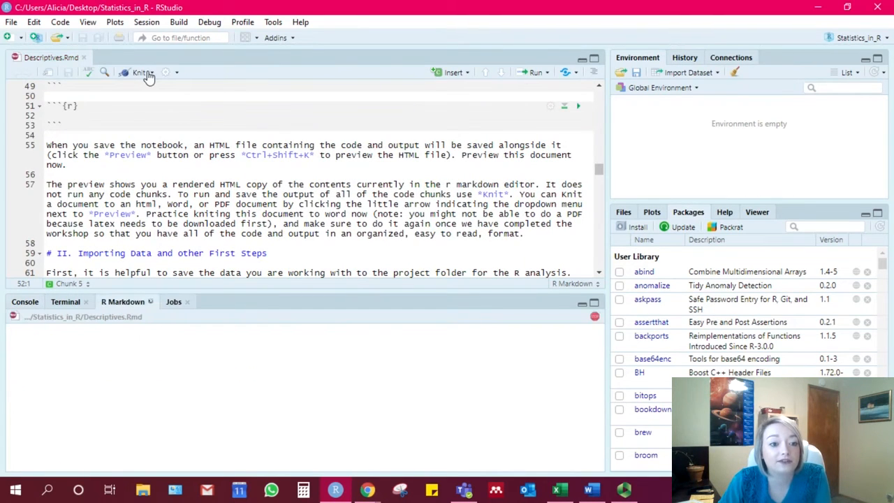
pyautogui.click(139, 73)
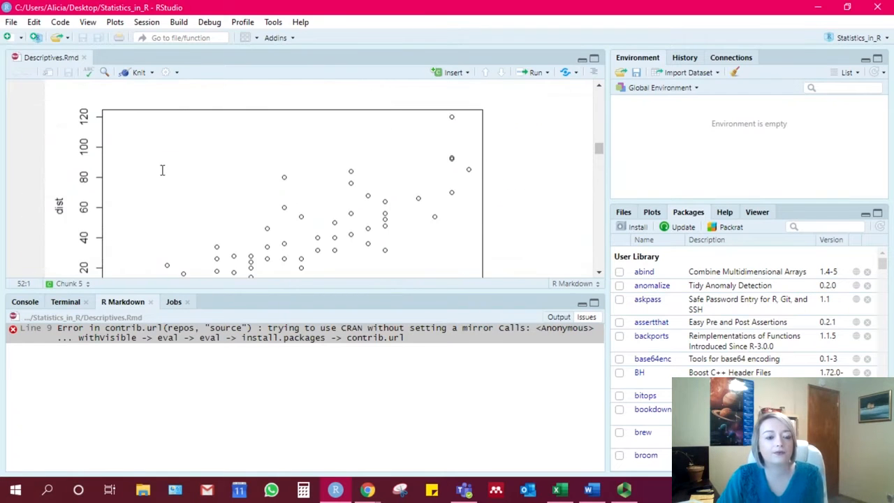
# - Comment out the install.packages lines again after the knit error
pyautogui.scroll(3)
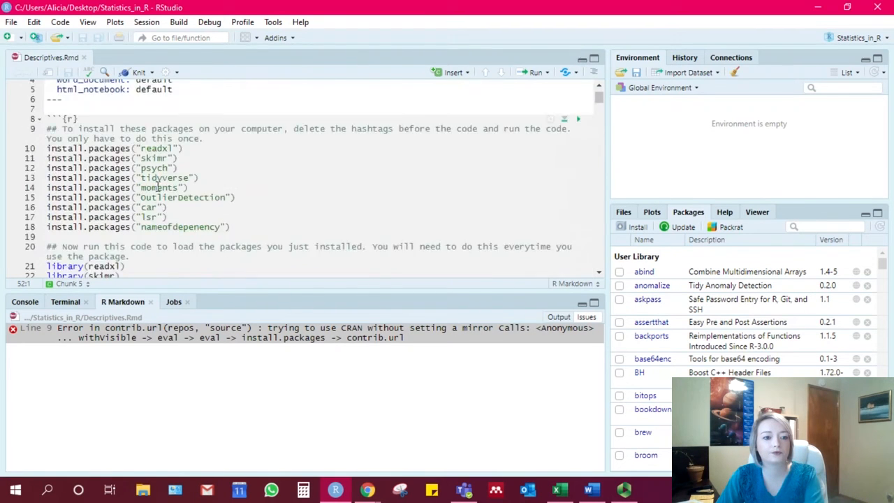
pyautogui.scroll(3)
pyautogui.write('#')
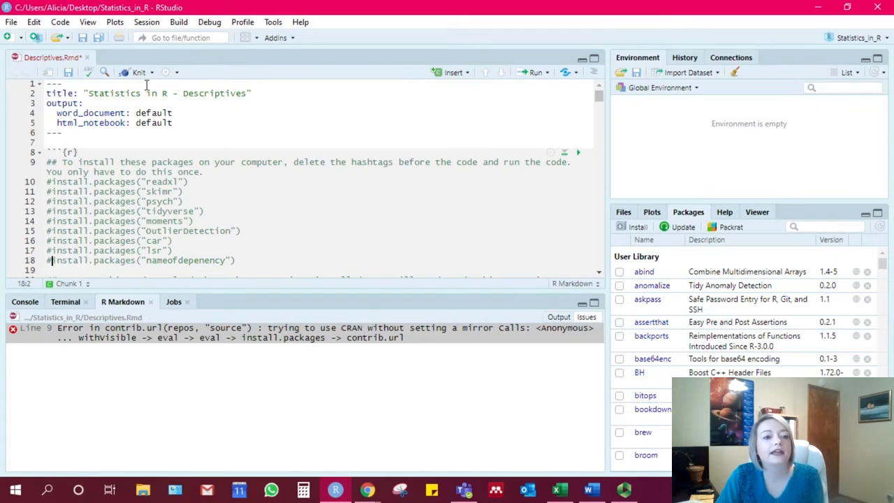
pyautogui.click(138, 73)
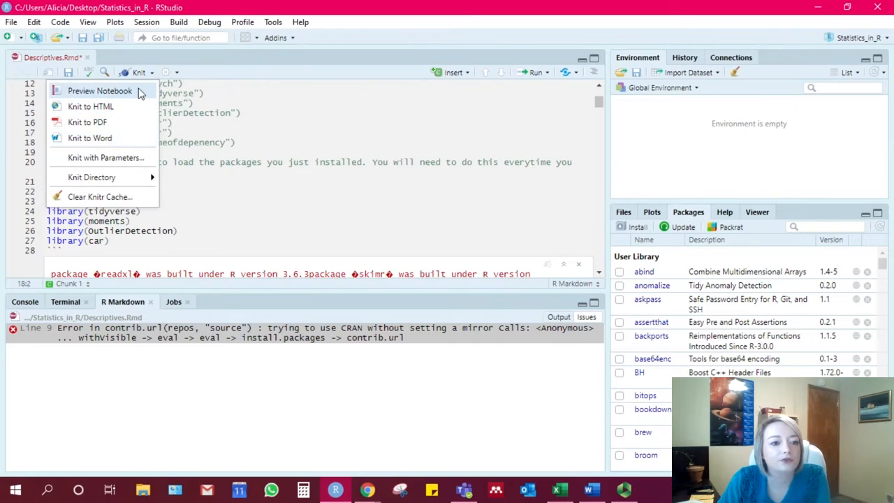
# - Render the Descriptives notebook via Preview Notebook and scroll the HTML past the speed-vs-dist plot to Group By
pyautogui.click(99, 91)
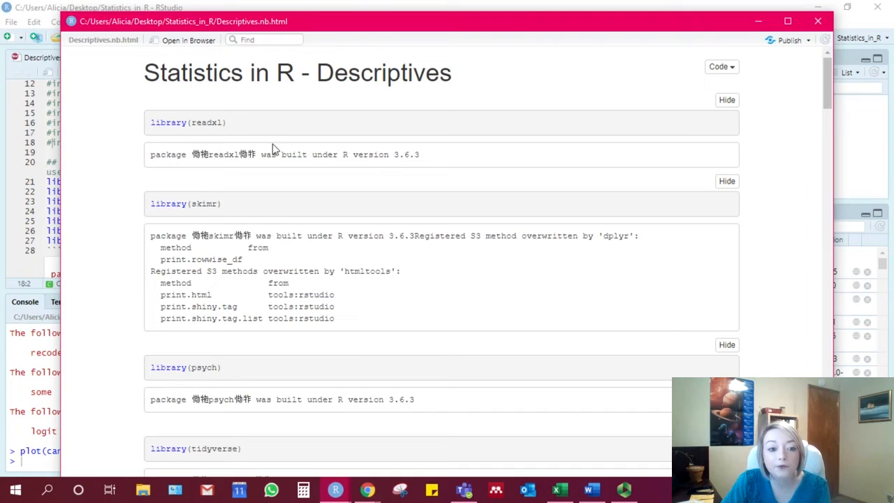
pyautogui.moveTo(237, 261)
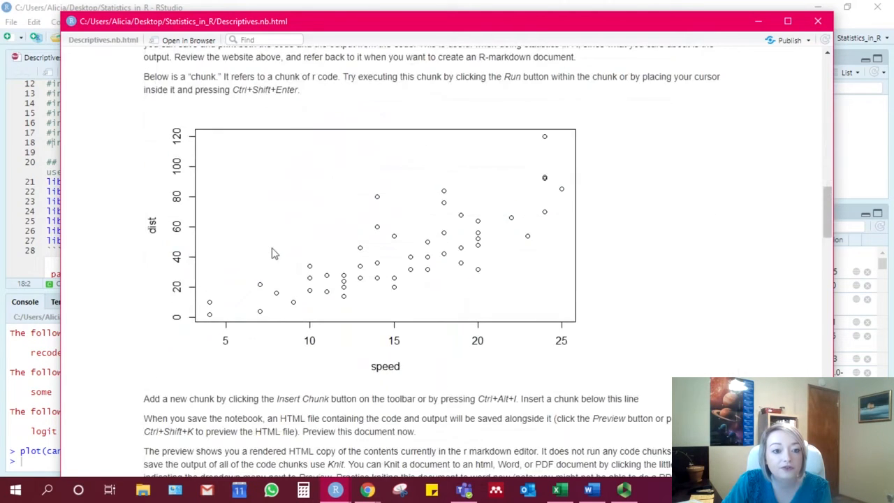
pyautogui.scroll(-3)
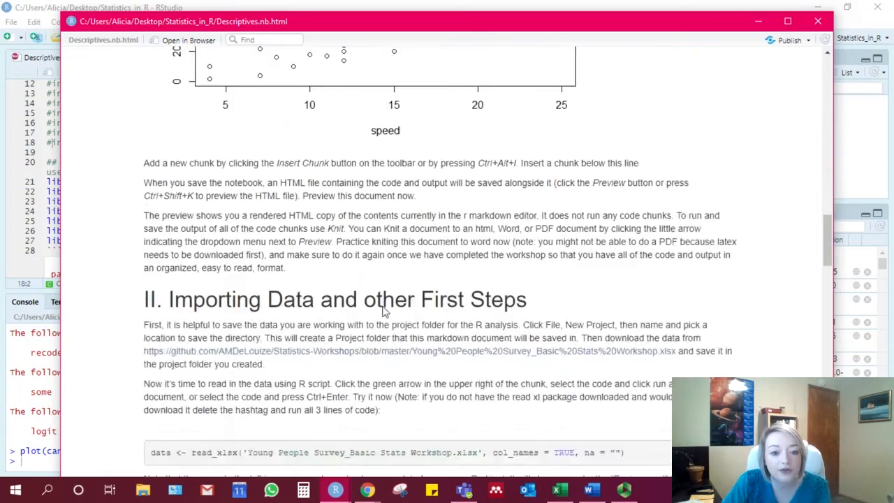
pyautogui.scroll(-3)
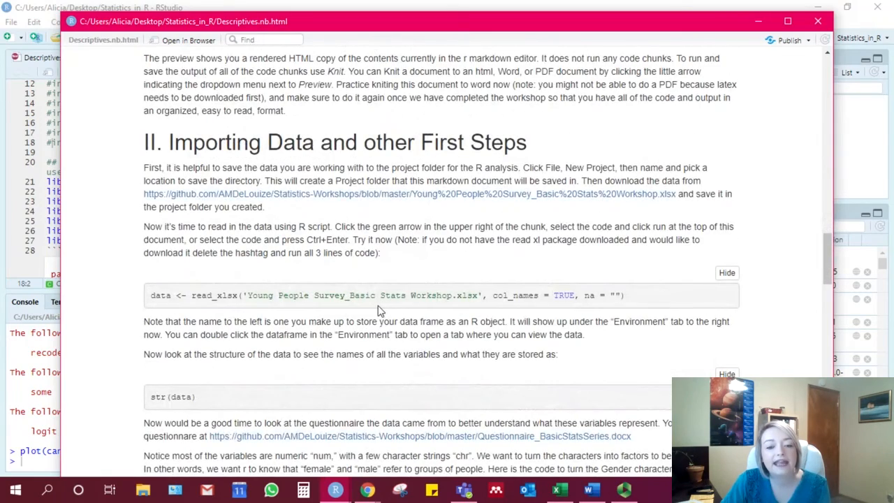
pyautogui.scroll(-3)
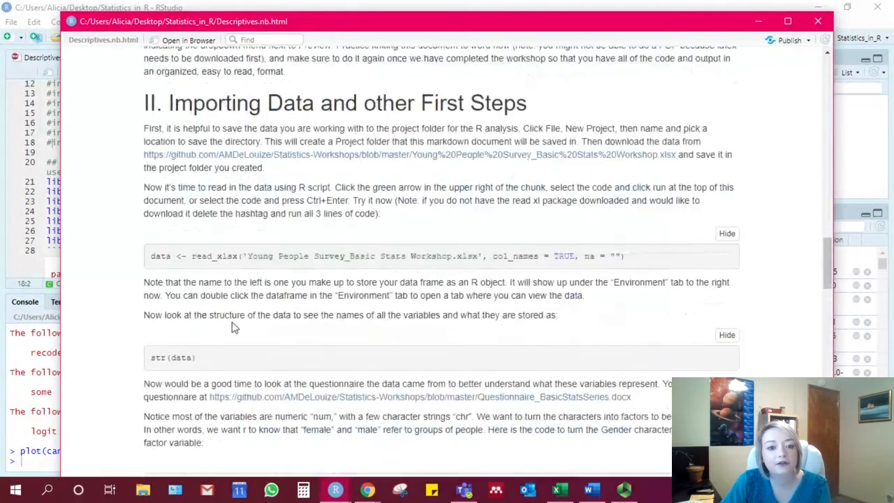
pyautogui.scroll(-3)
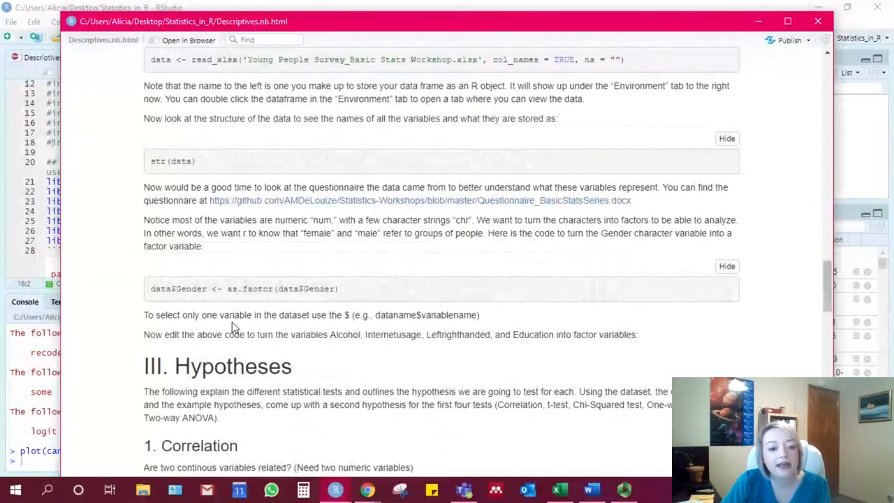
pyautogui.scroll(-3)
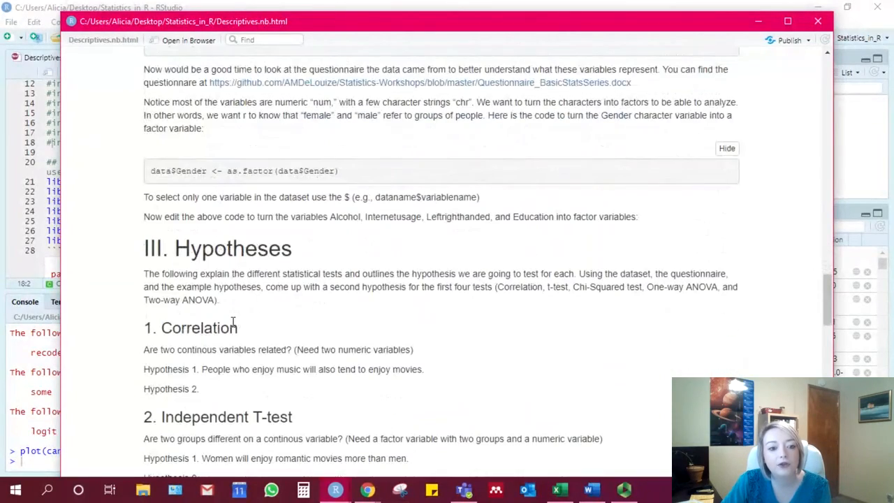
pyautogui.scroll(-3)
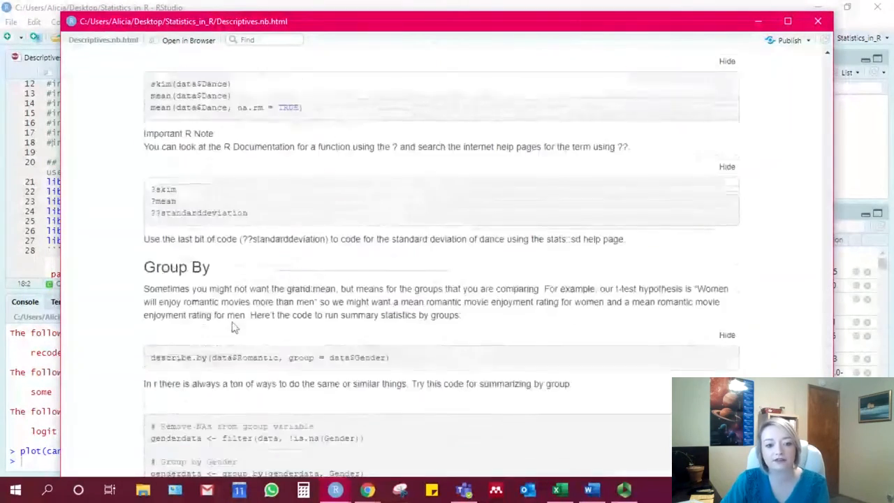
pyautogui.scroll(-3)
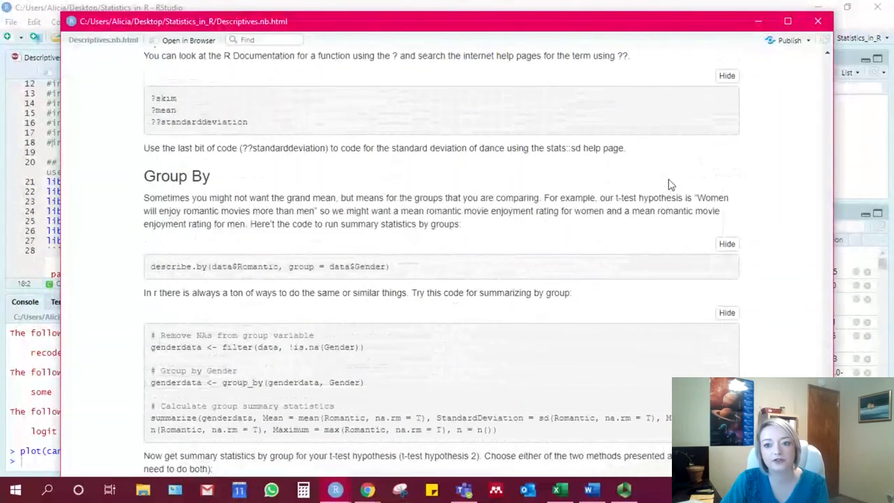
pyautogui.moveTo(818, 22)
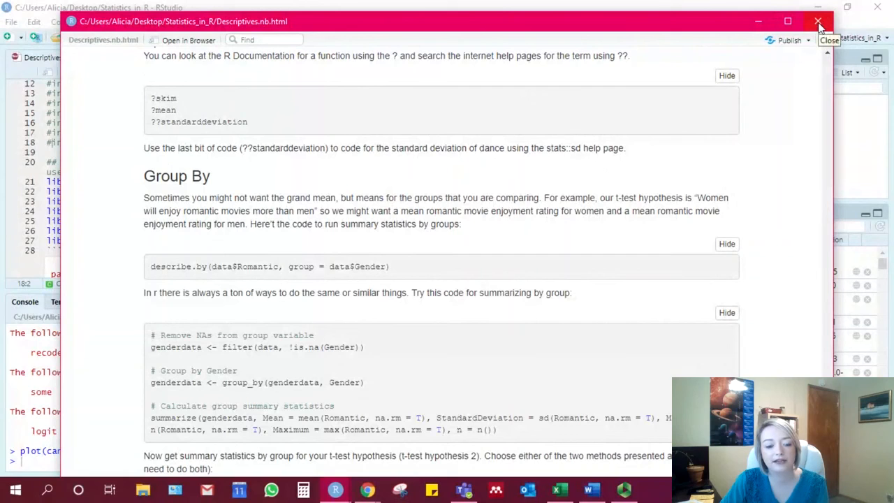